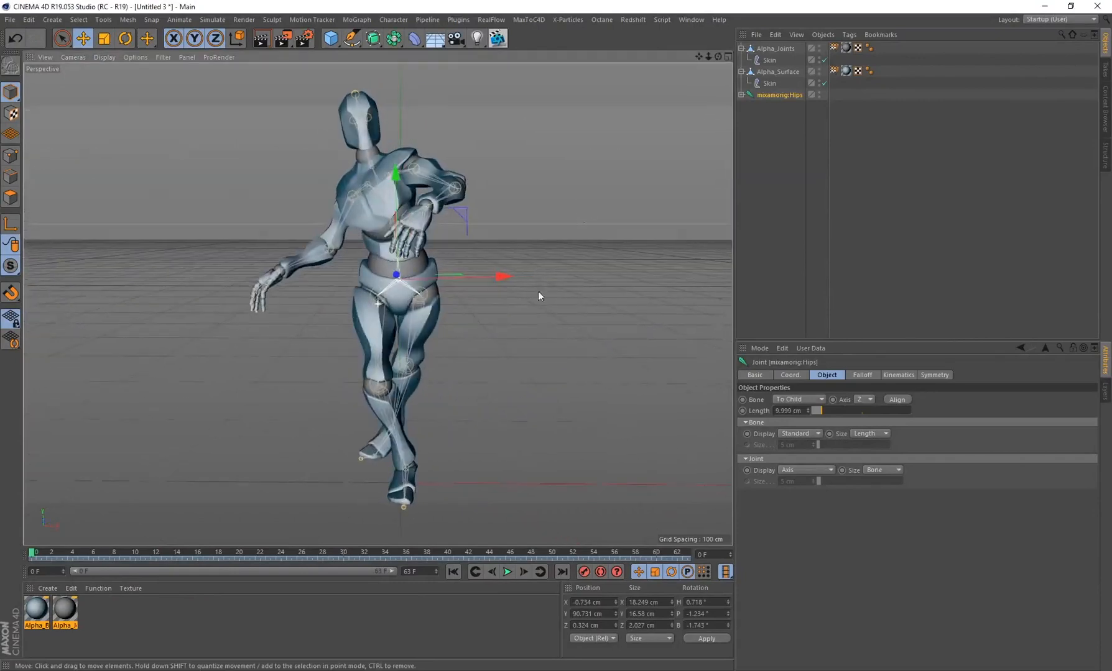
pyautogui.moveTo(346, 178)
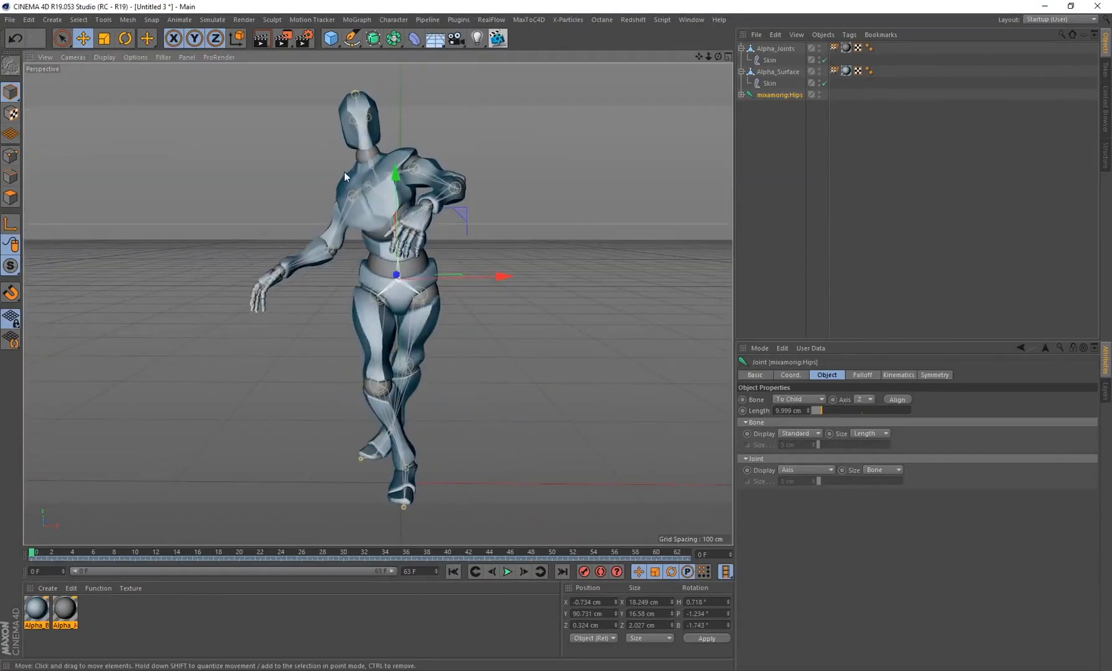
# Unfold the full mixamorig:Hips joint hierarchy in the Object Manager.
pyautogui.rightClick(777, 94)
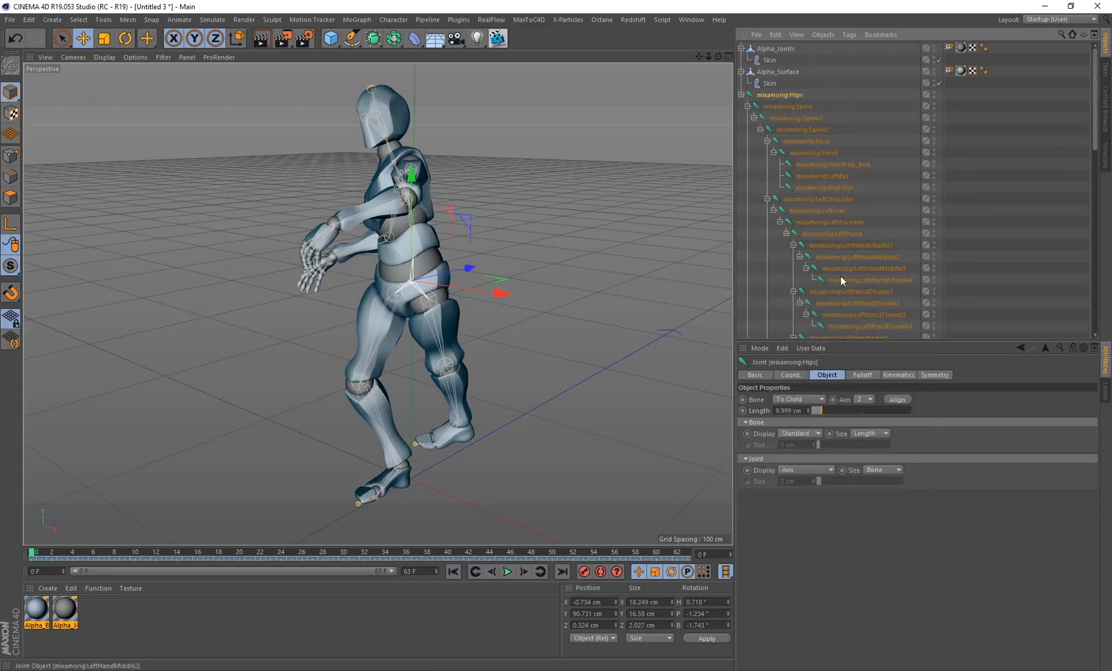
# Create a Sphere primitive from the objects palette.
pyautogui.click(329, 38)
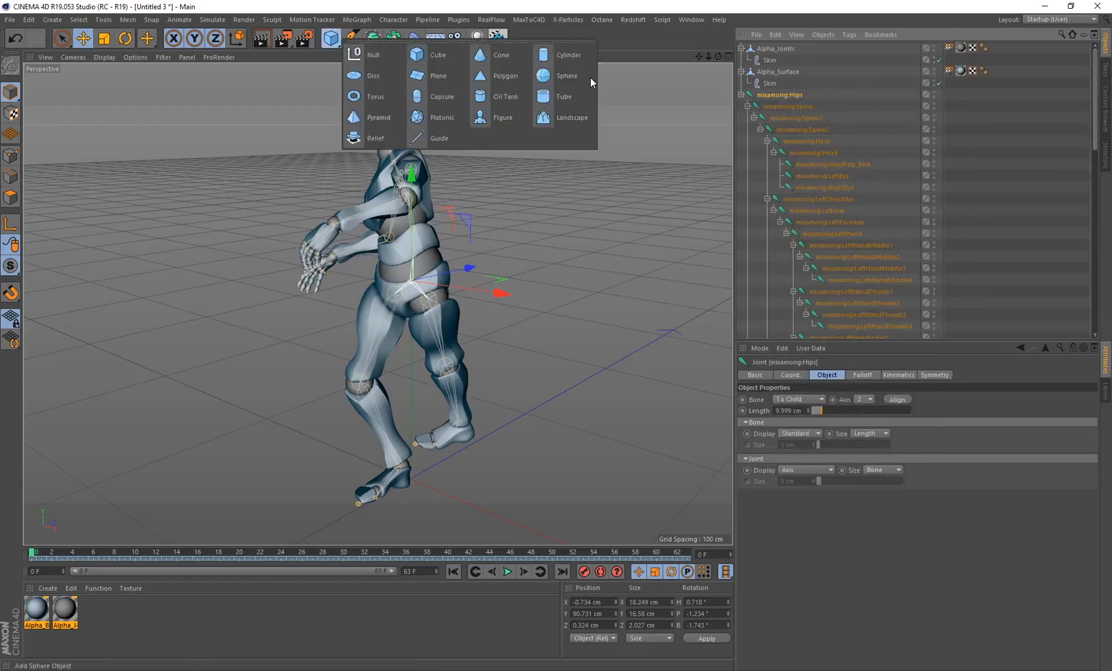
pyautogui.click(567, 76)
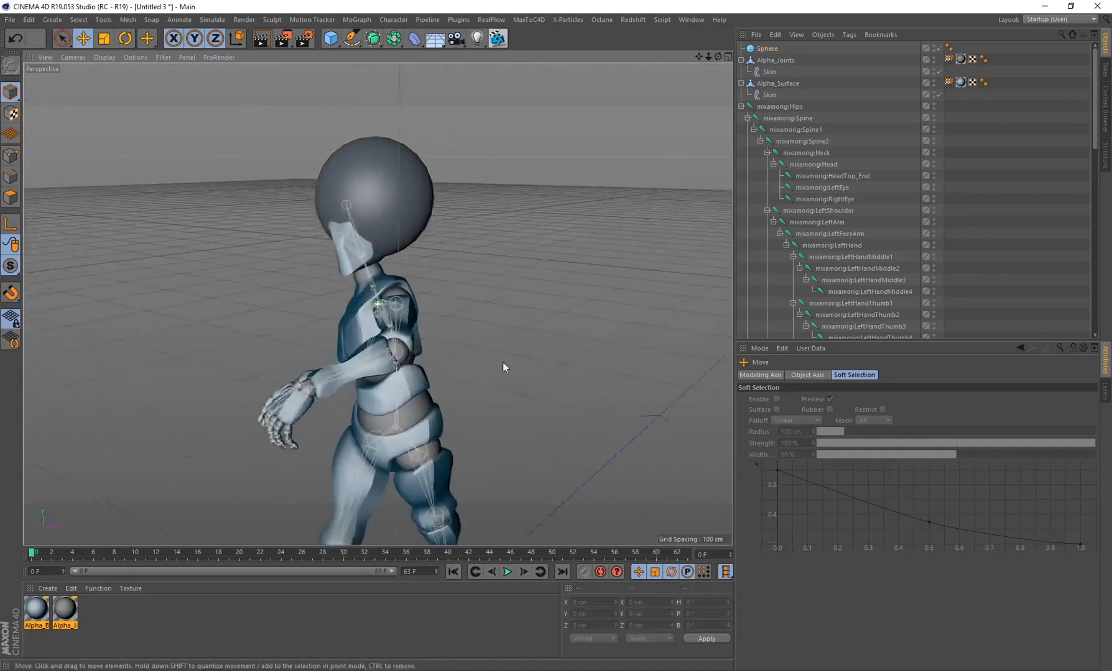
# Briefly play and stop the animation before parenting the sphere to mixamorig:Head.
pyautogui.click(508, 572)
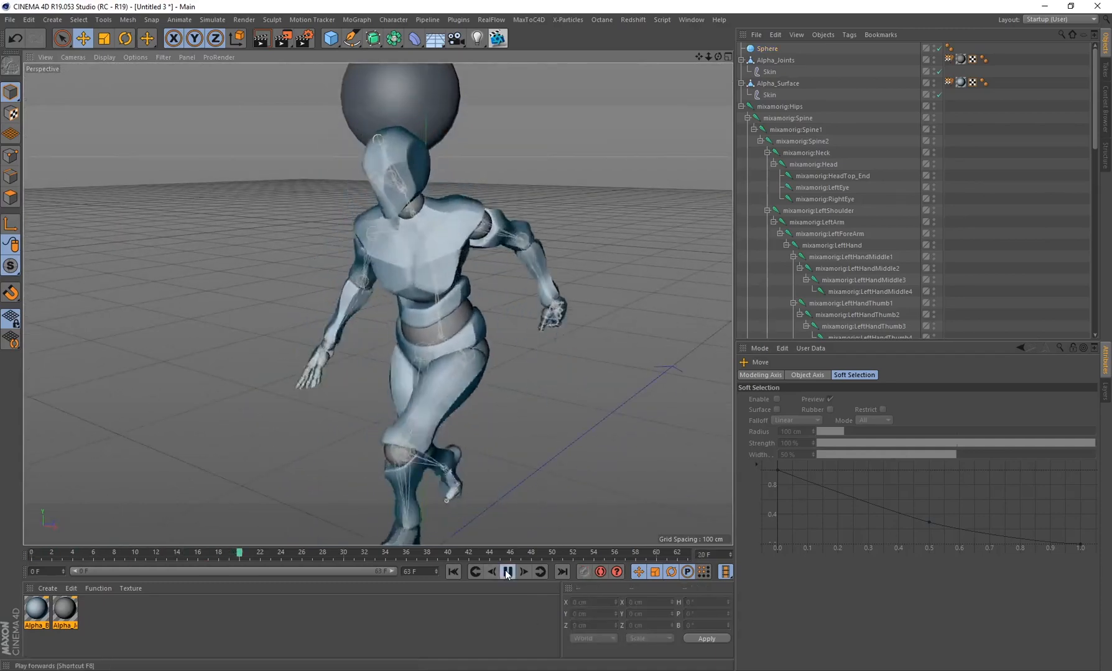
pyautogui.click(507, 572)
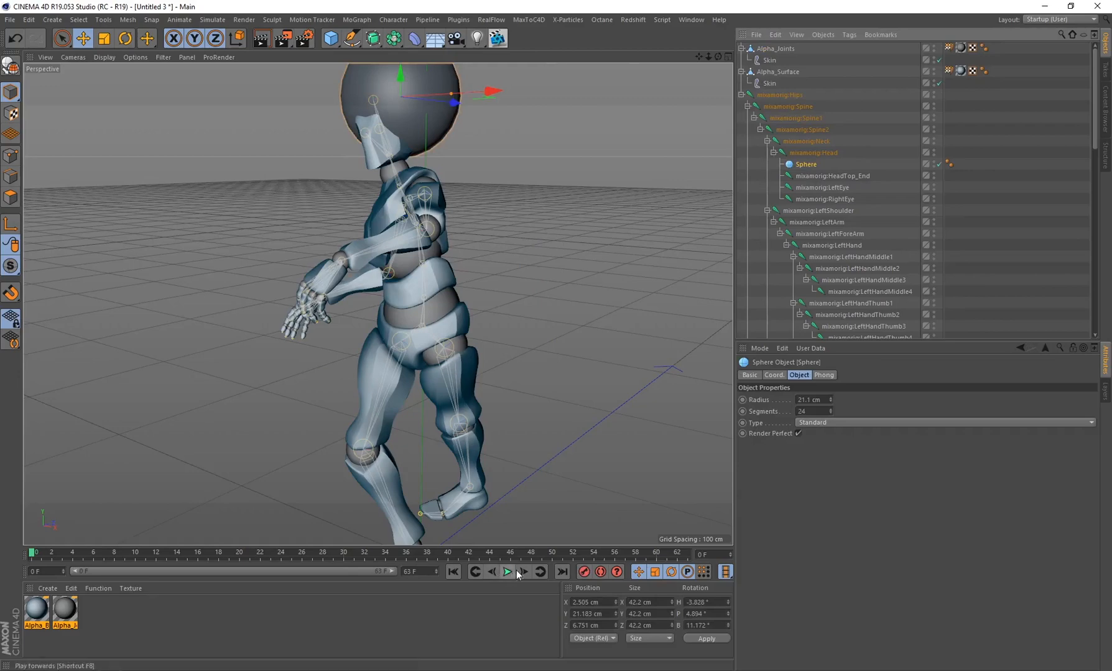
# Toggle playback while setting up the smaller 6.3 cm sphere under mixamorig:LeftHand.
pyautogui.click(508, 572)
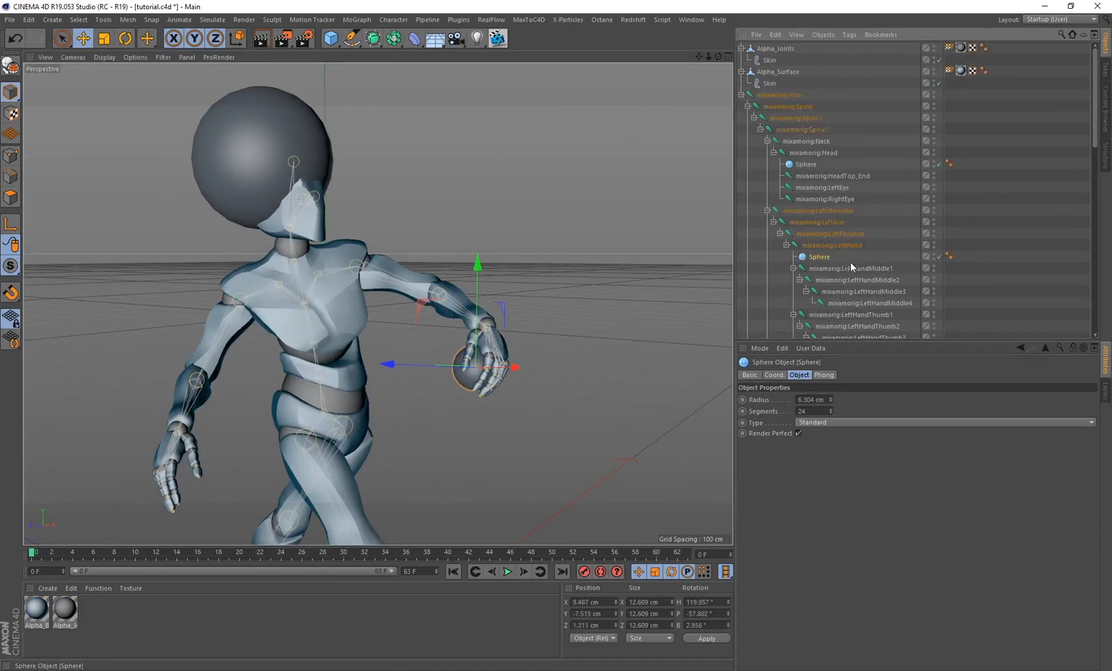
# Play the animation to confirm the spheres follow the head and left hand.
pyautogui.click(507, 572)
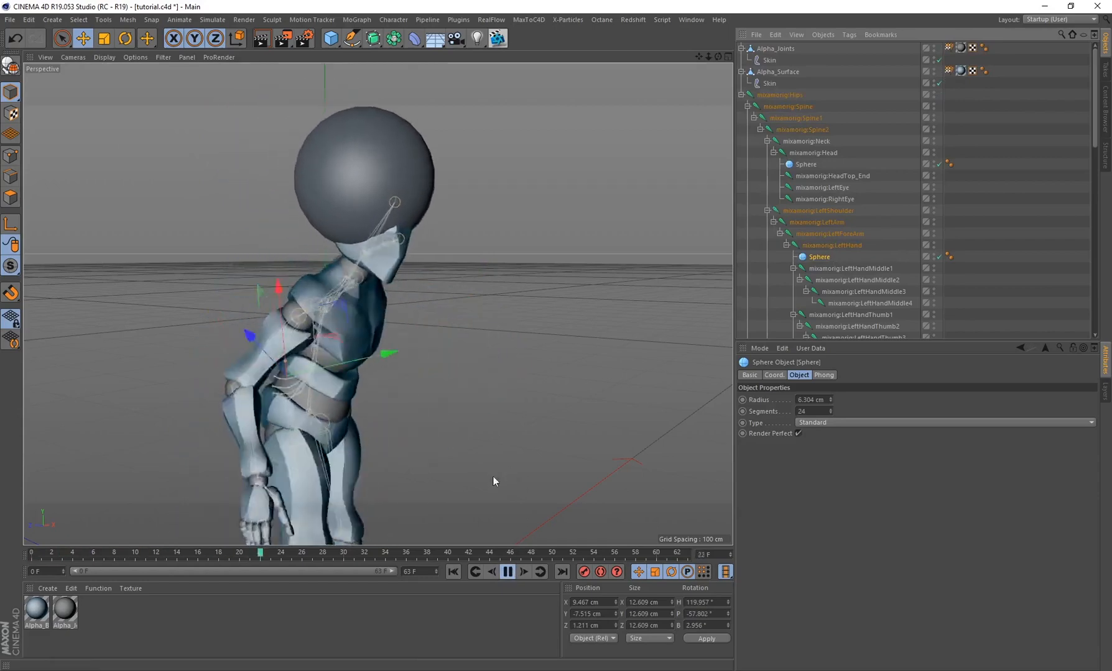
pyautogui.click(506, 572)
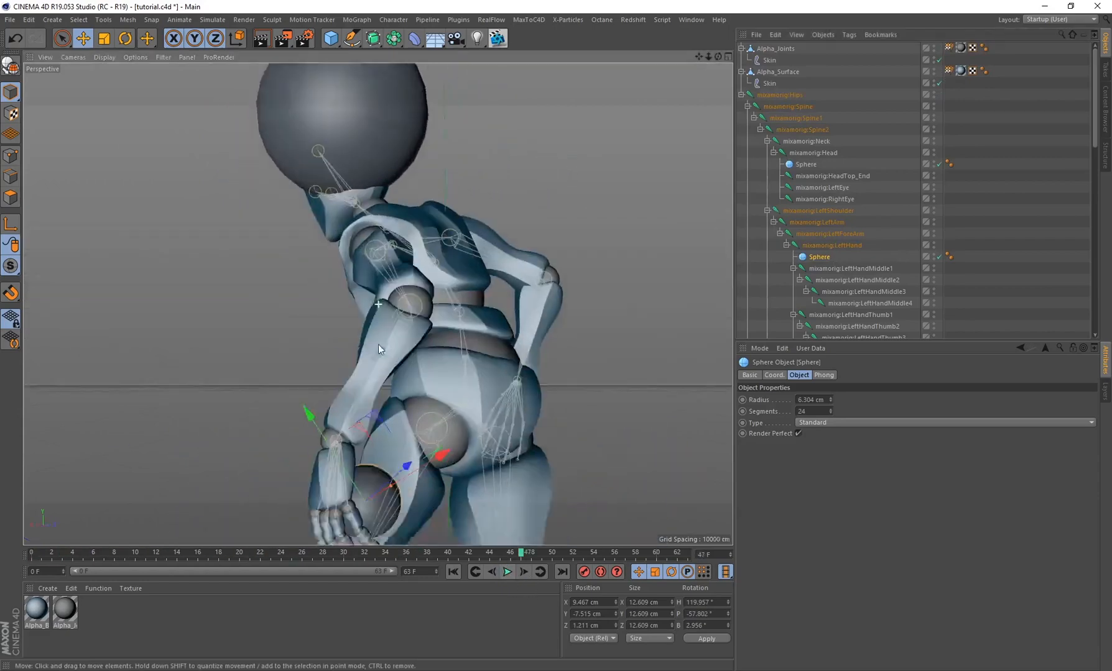
pyautogui.click(506, 572)
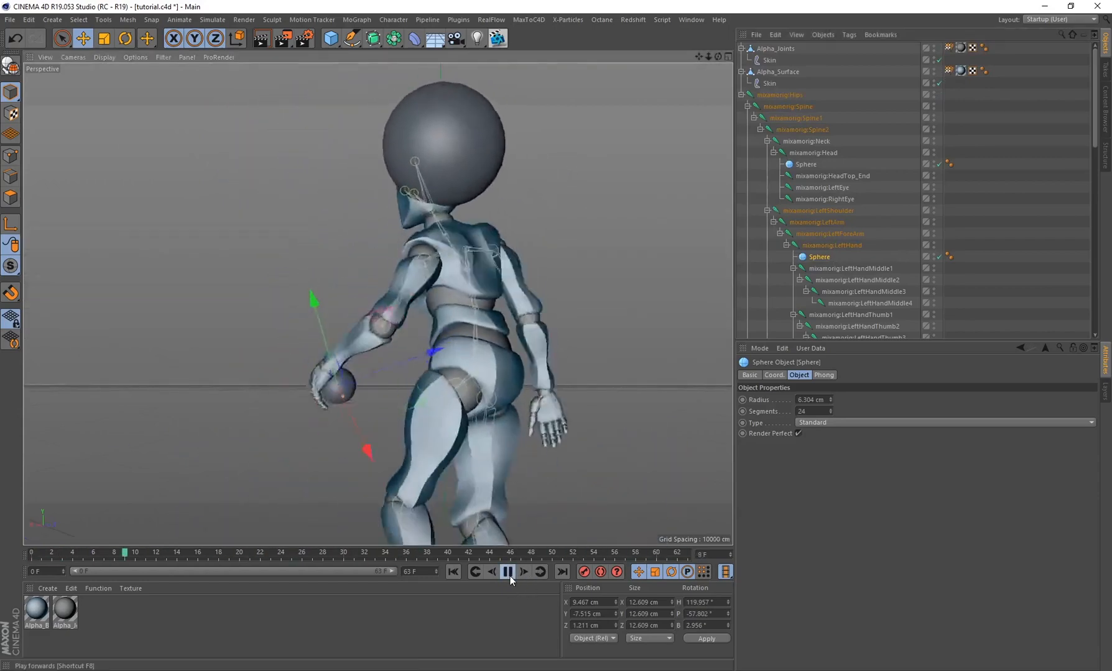